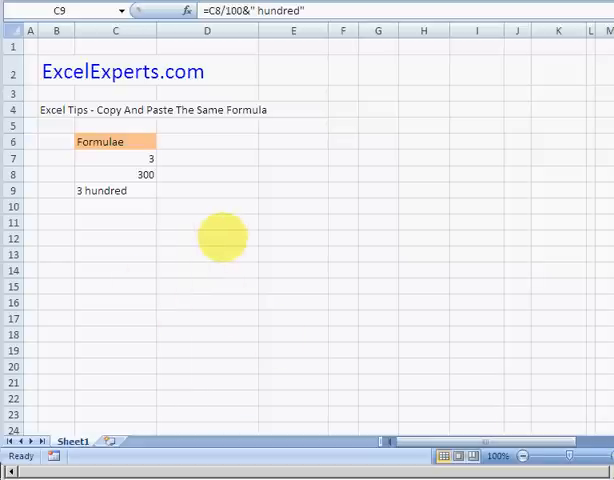
pyautogui.moveTo(185, 218)
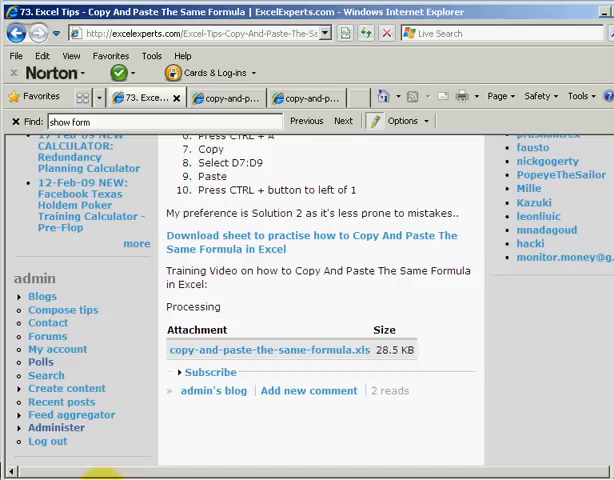
# Copy the formula text of C9 (3 hundred) and C8 into column D, keeping references unchanged.
pyautogui.scroll(3)
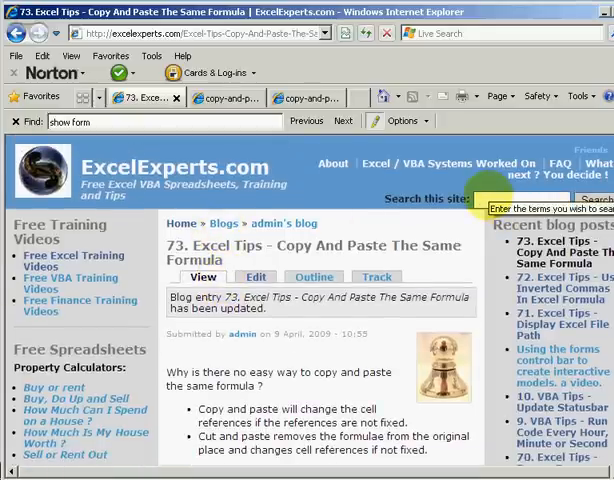
pyautogui.write('same formula')
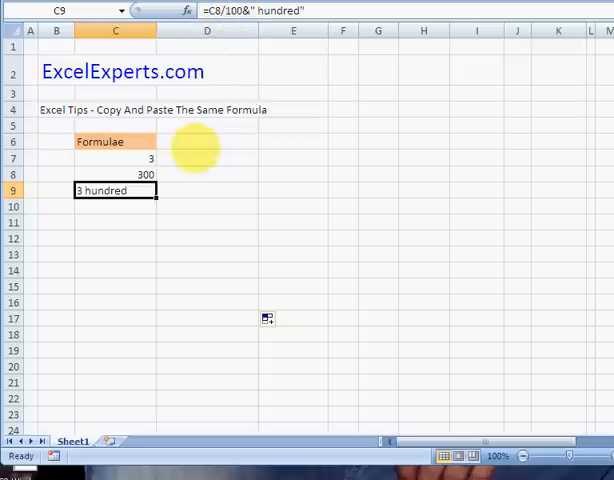
pyautogui.click(207, 190)
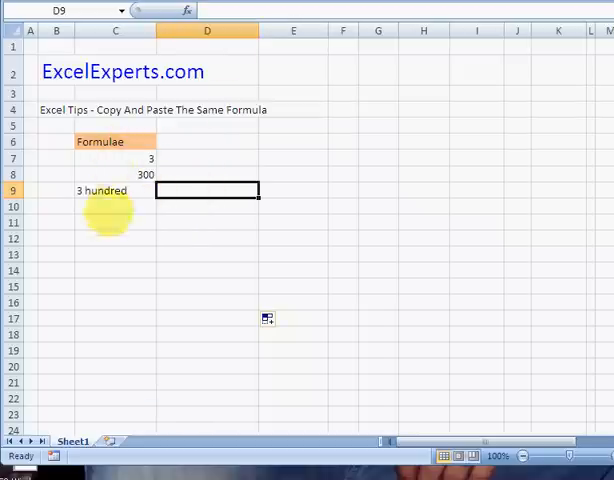
pyautogui.click(115, 190)
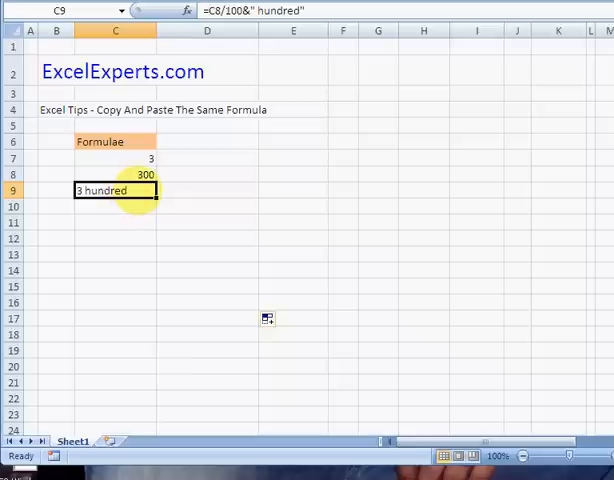
pyautogui.doubleClick(115, 190)
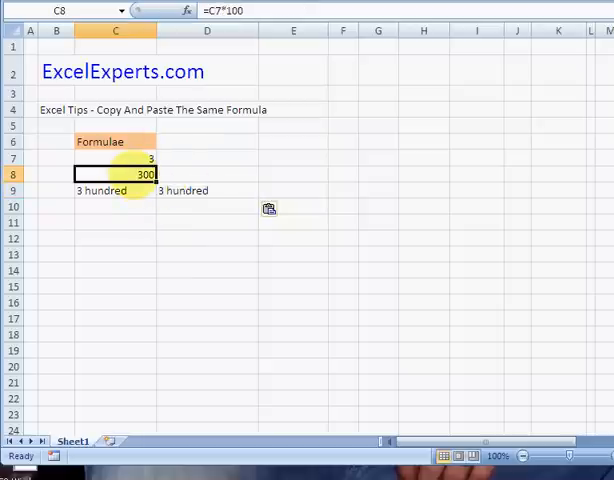
pyautogui.doubleClick(114, 174)
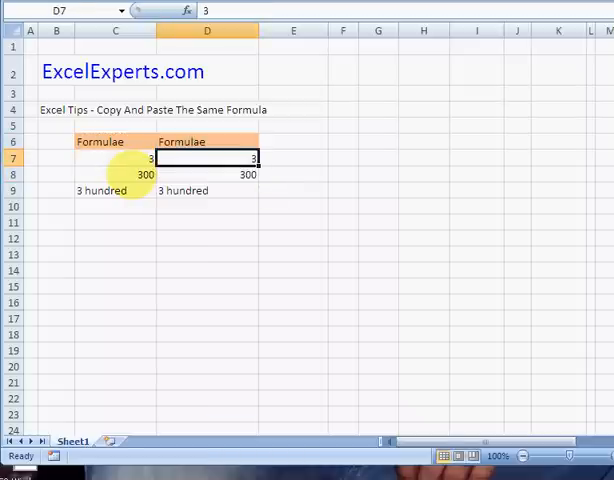
# Select the pasted entries in D6:D9 to clear them.
pyautogui.click(207, 206)
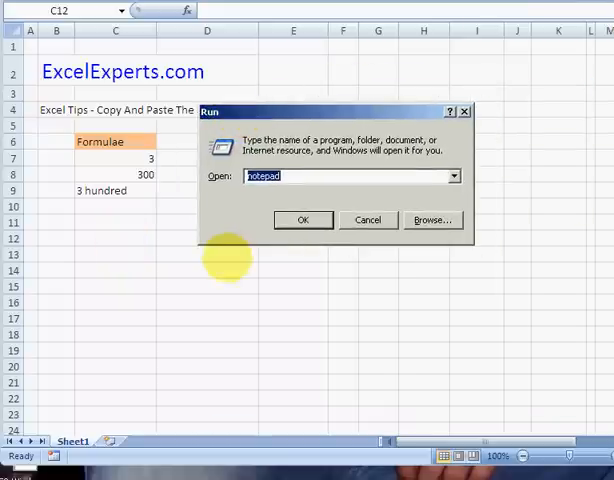
# Launch a blank Notepad and move its window beside the sheet.
pyautogui.click(303, 219)
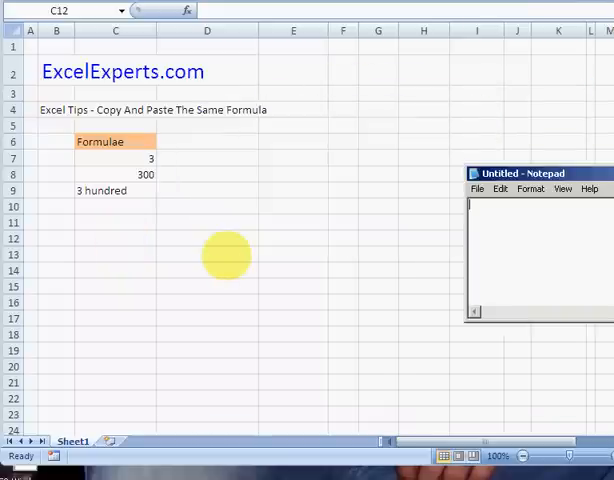
pyautogui.moveTo(538, 168); pyautogui.dragTo(483, 230)
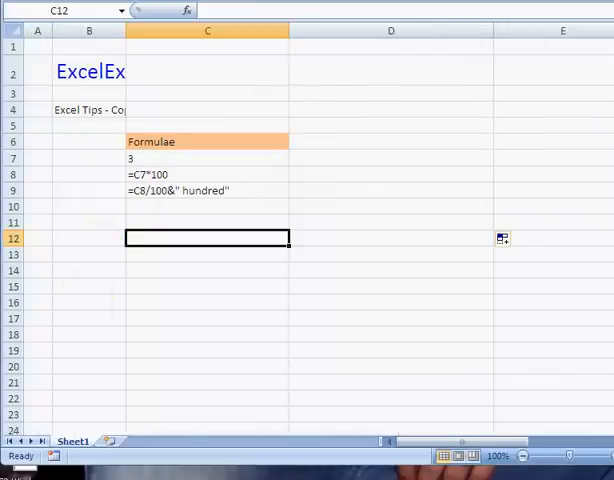
# Select C6:C9, the Formulae header and its three formulas.
pyautogui.moveTo(150, 141); pyautogui.dragTo(150, 190)
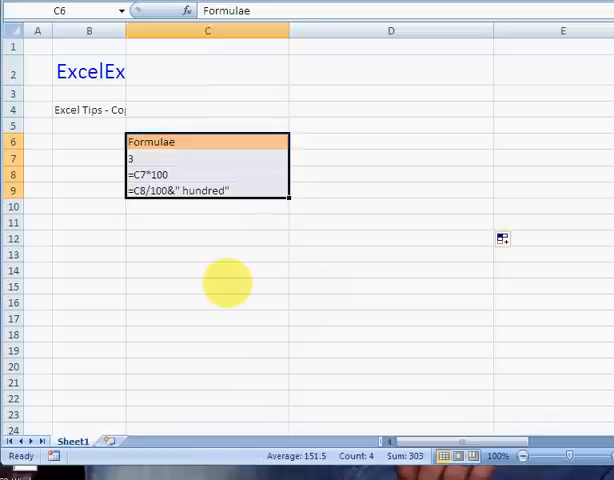
pyautogui.moveTo(240, 280)
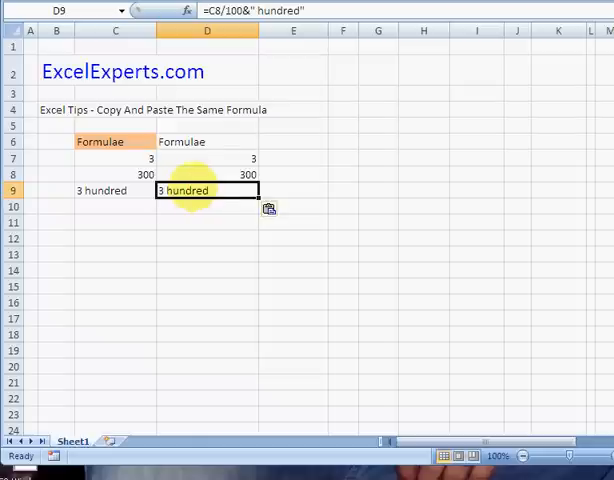
# Apply column C's formatting, including the orange header, to D6:D9.
pyautogui.click(207, 141)
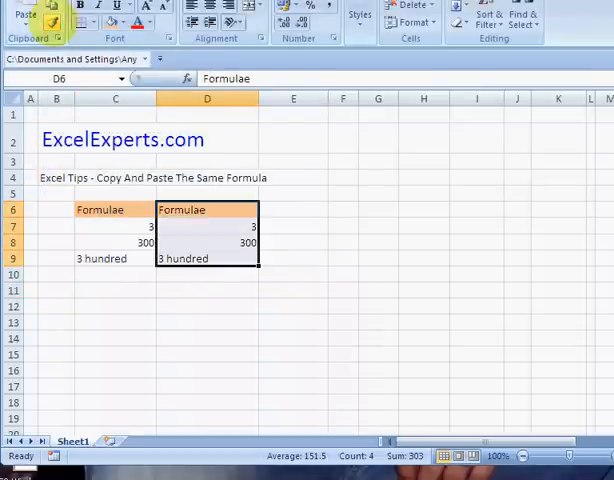
pyautogui.click(114, 290)
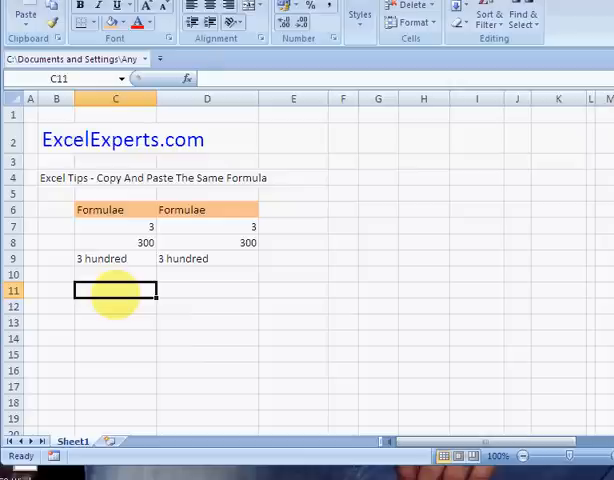